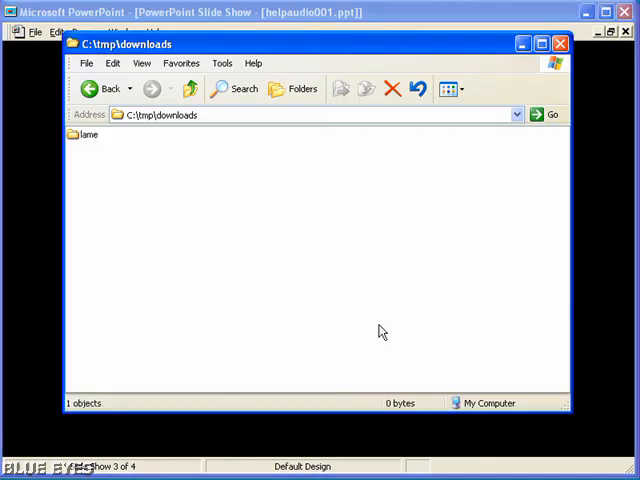
mouse_move(369, 336)
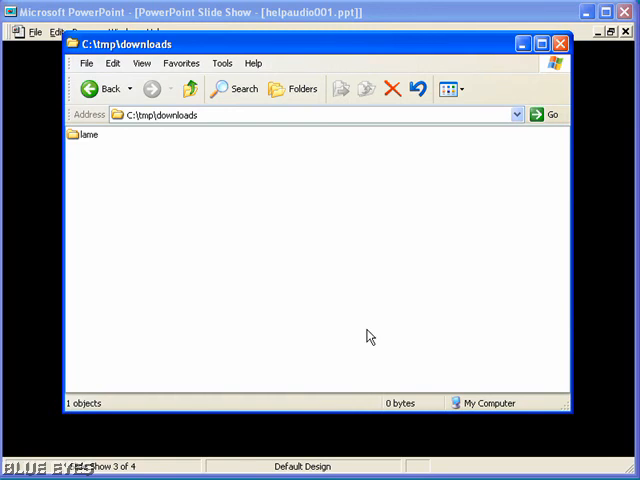
Open the lame folder in C:\tmp\downloads and launch Free-Codecs.txt.
click(88, 135)
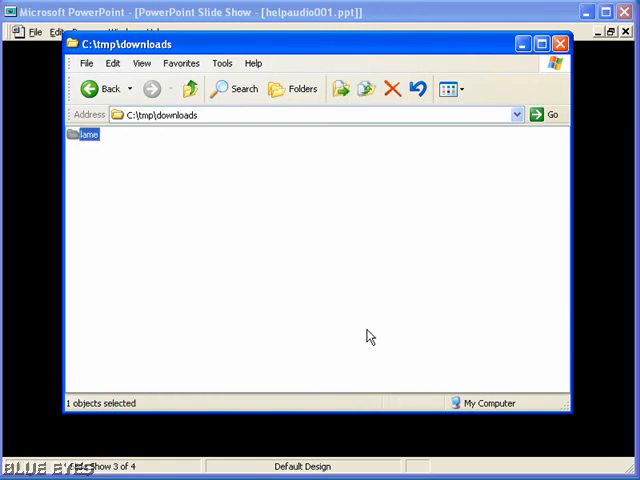
double_click(85, 134)
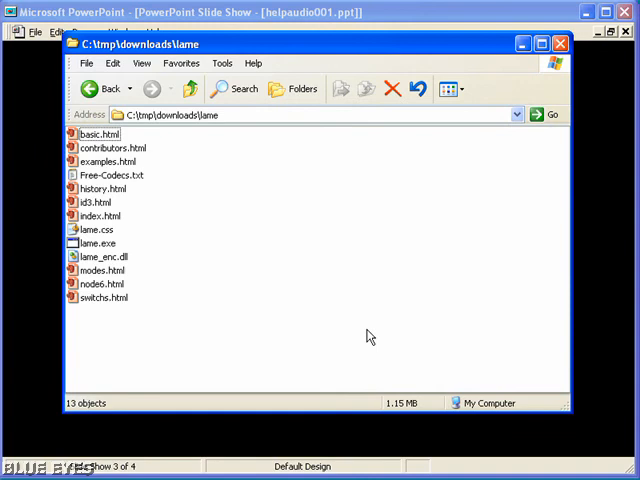
click(107, 175)
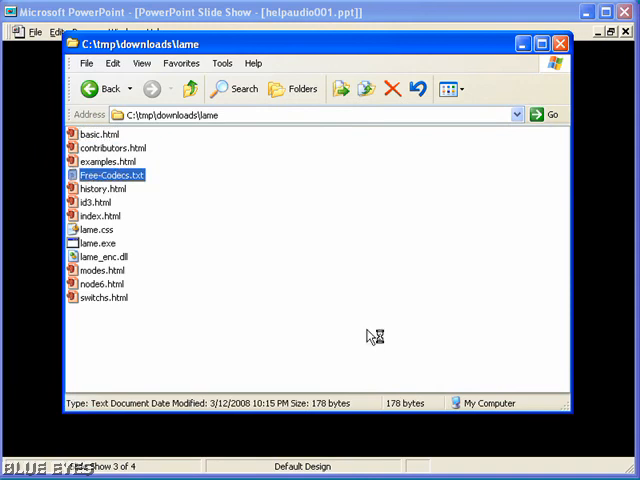
double_click(108, 175)
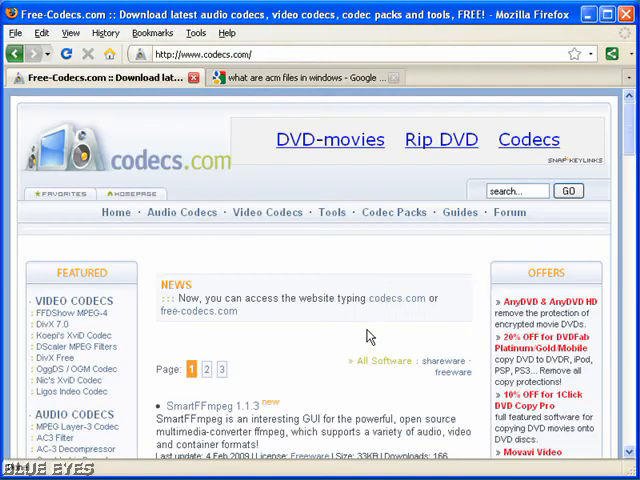
mouse_move(478, 239)
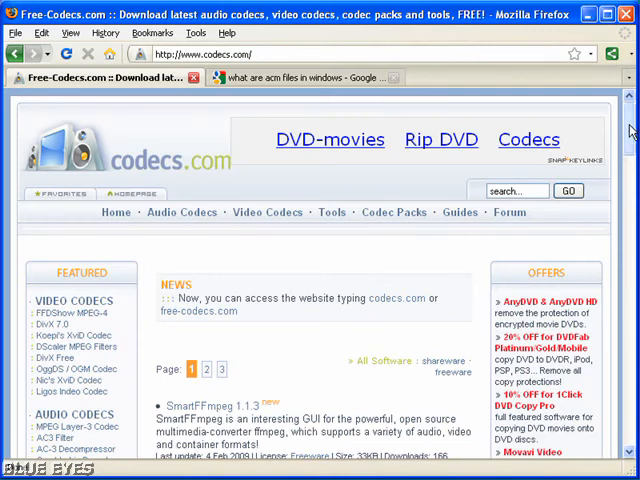
Scroll through the LAME MP3 Encoder 3.98.2 description, features and changes list.
scroll(down, 3)
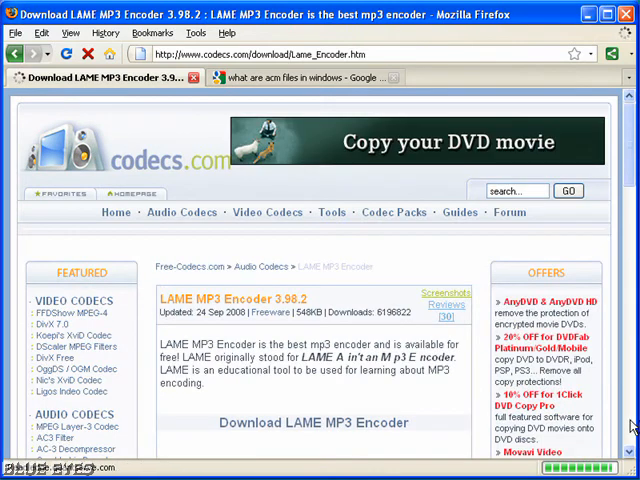
scroll(down, 3)
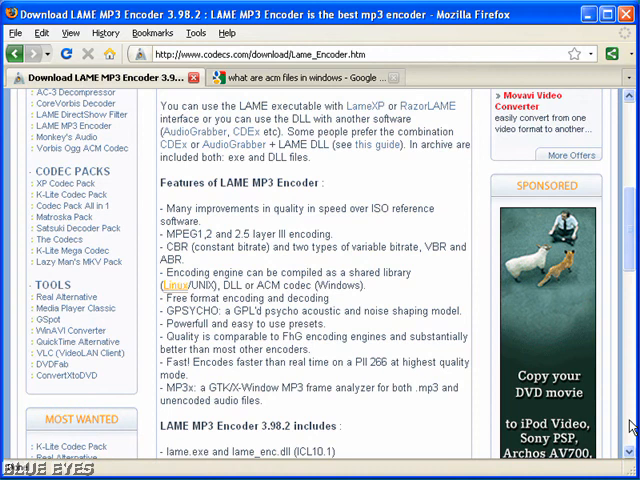
scroll(down, 3)
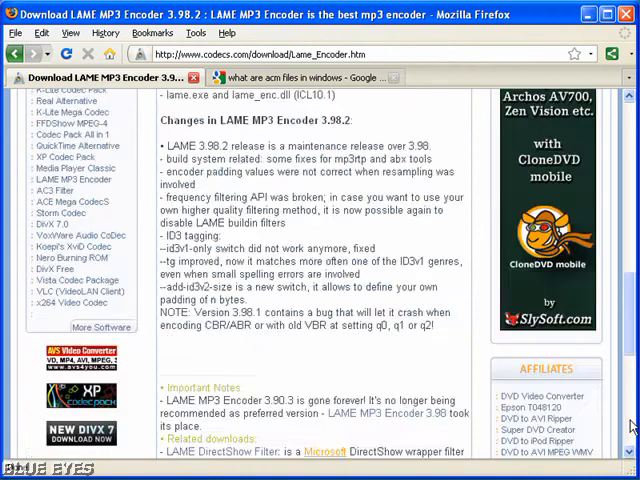
scroll(down, 3)
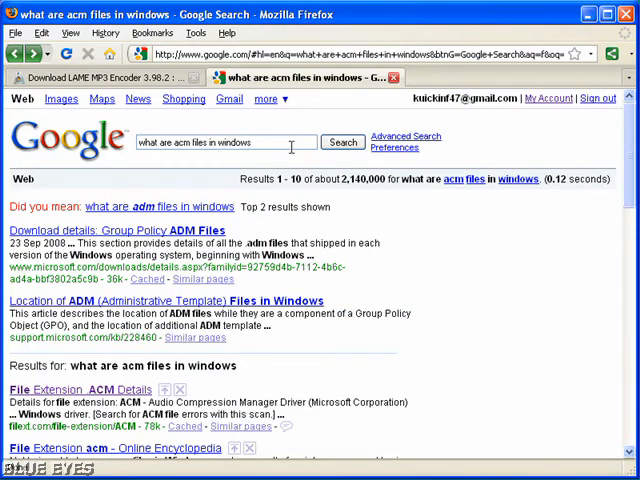
mouse_move(295, 143)
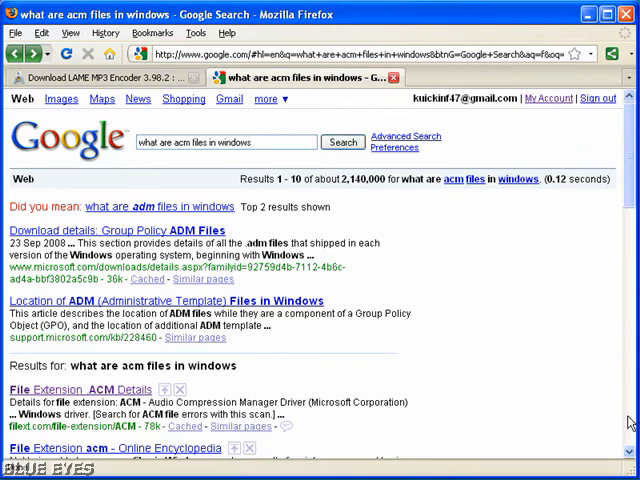
Scroll the 'what are acm files in windows' results down to the Wikipedia entry.
scroll(down, 3)
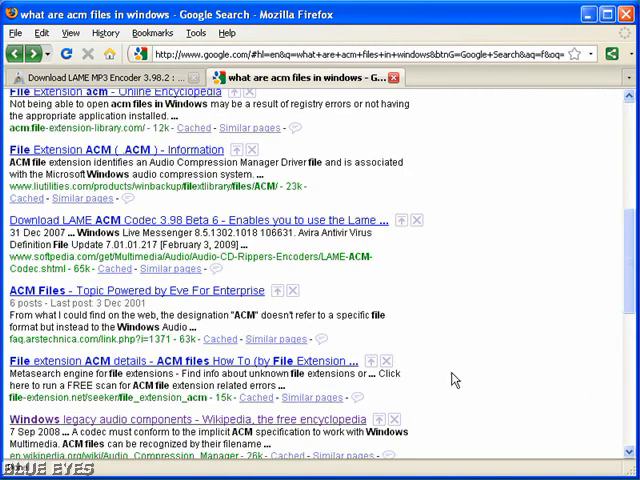
scroll(down, 3)
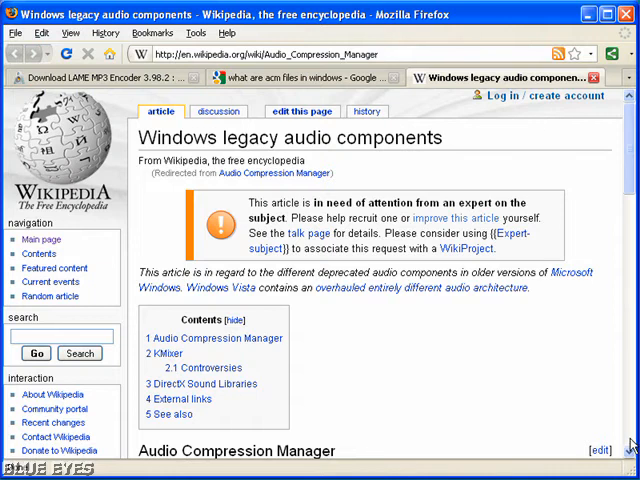
Scroll the Windows legacy audio components article to its Audio Compression Manager section.
scroll(down, 3)
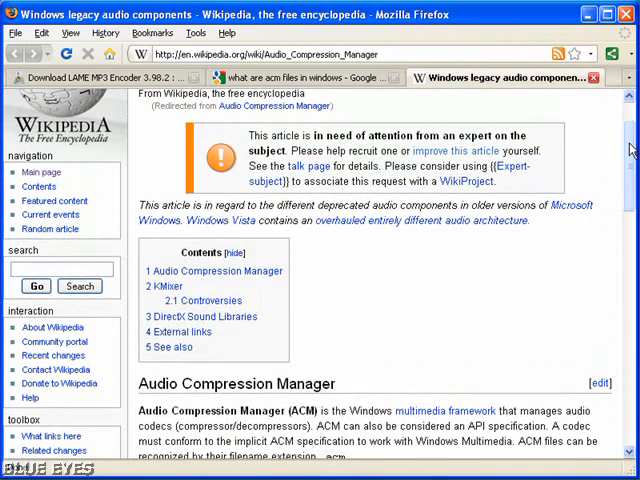
scroll(down, 3)
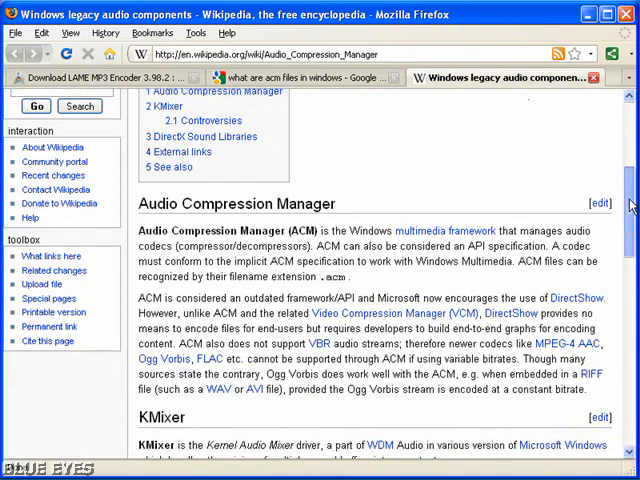
scroll(down, 3)
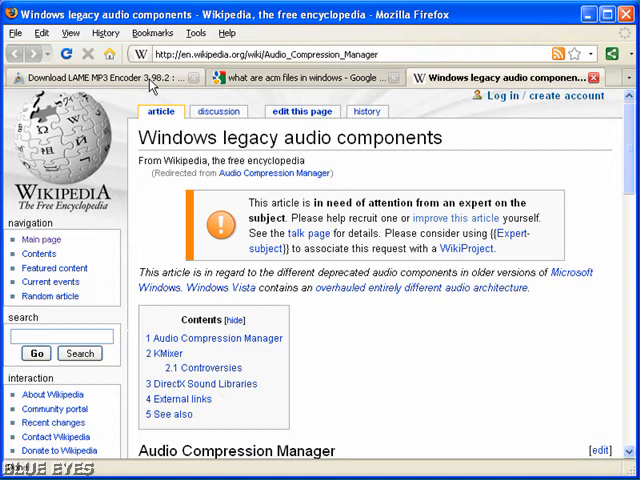
Return to the LAME MP3 Encoder page on Free-Codecs.com and browse its download links.
click(105, 76)
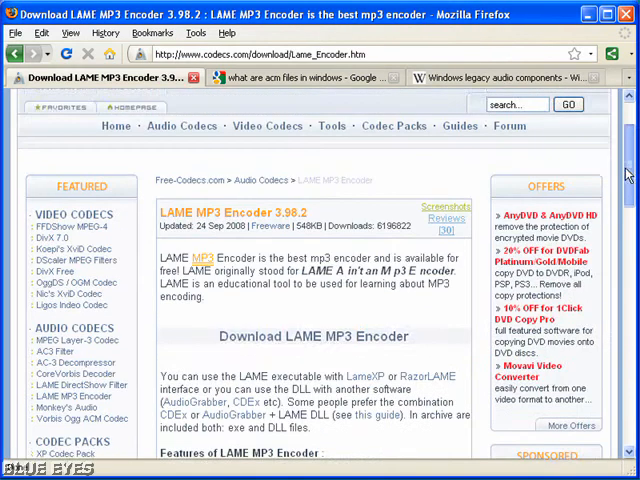
click(305, 336)
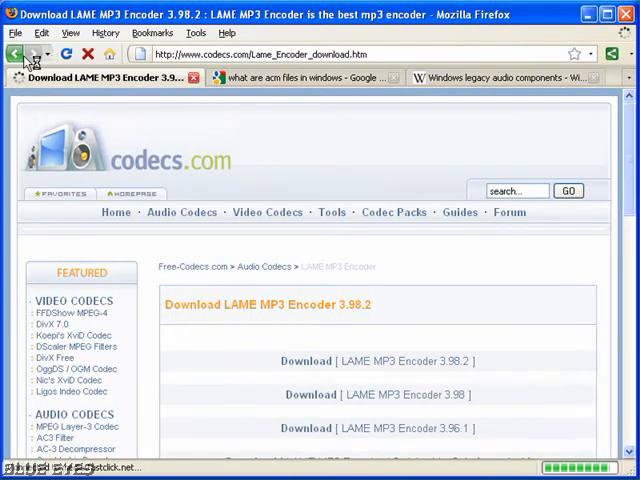
click(307, 361)
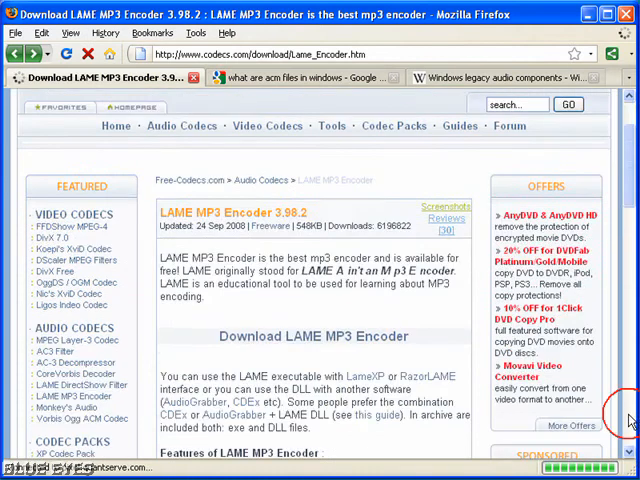
Scroll the LAME ACM MP3 Codec 3.98.2 page down to its installation instructions.
scroll(down, 3)
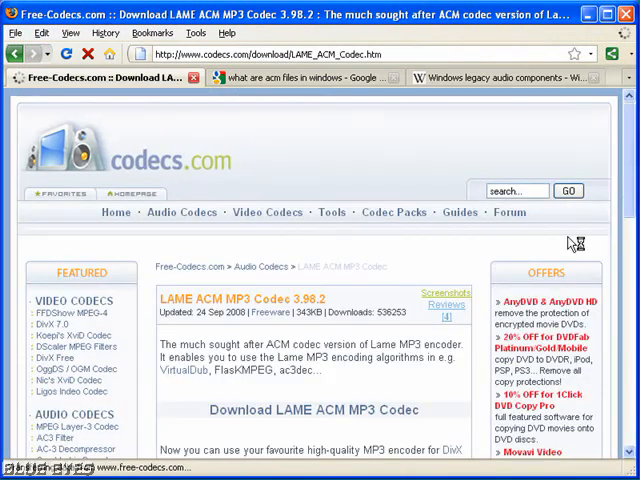
scroll(down, 3)
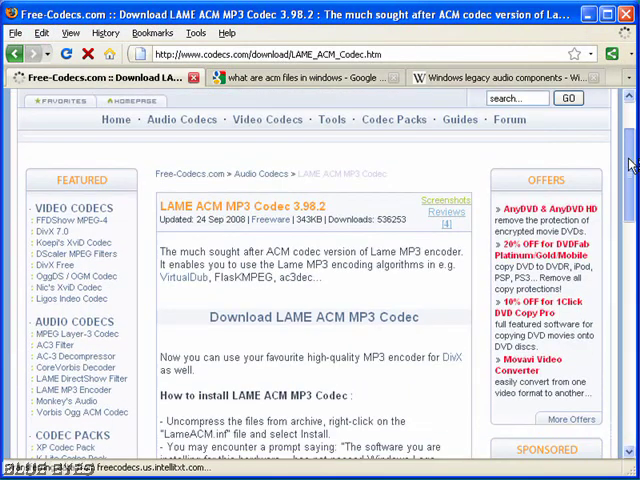
scroll(down, 3)
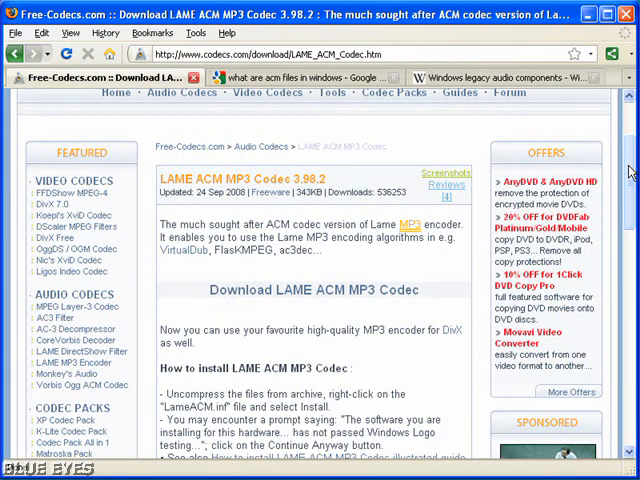
mouse_move(248, 300)
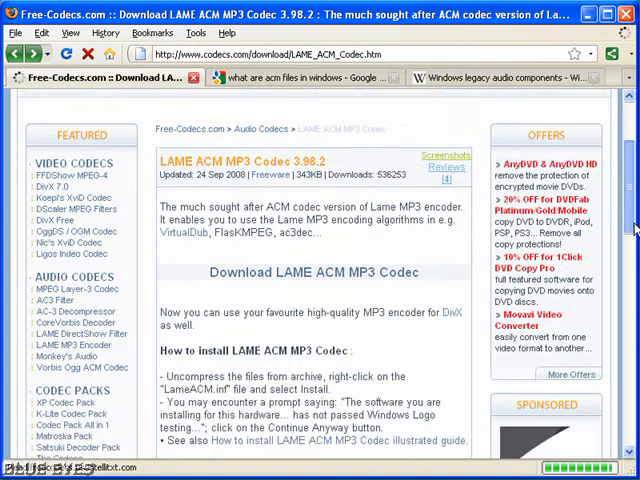
scroll(down, 3)
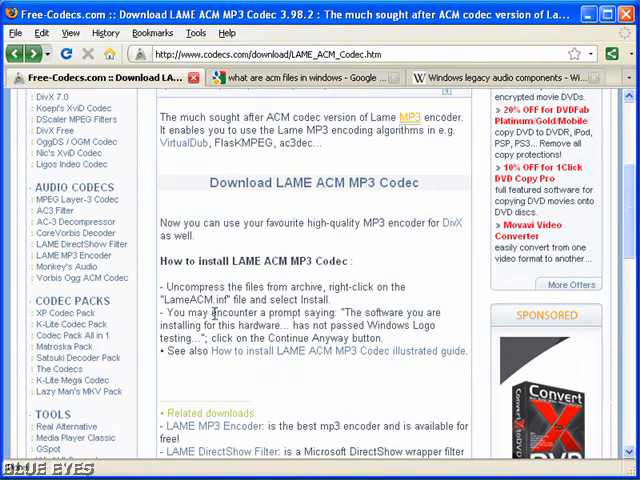
mouse_move(253, 325)
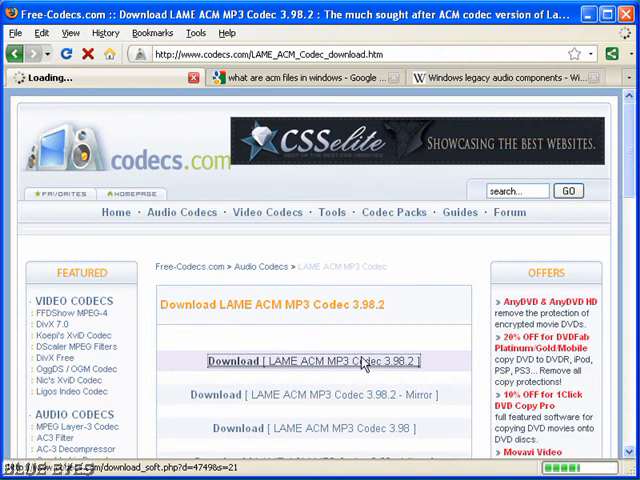
Download lameACM-3.98.2.zip and save it into the downloads folder.
click(332, 361)
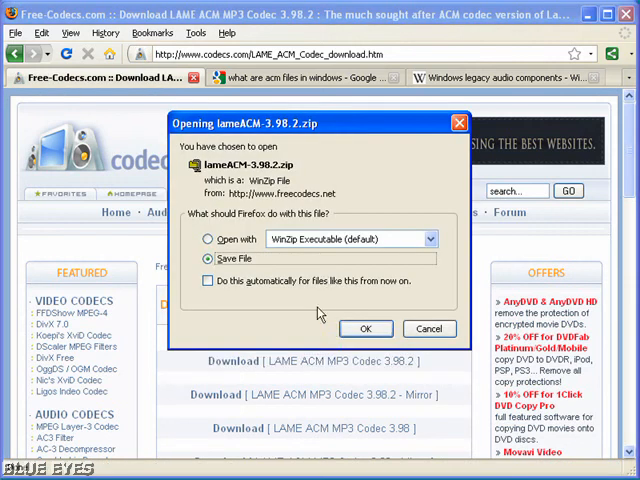
click(365, 328)
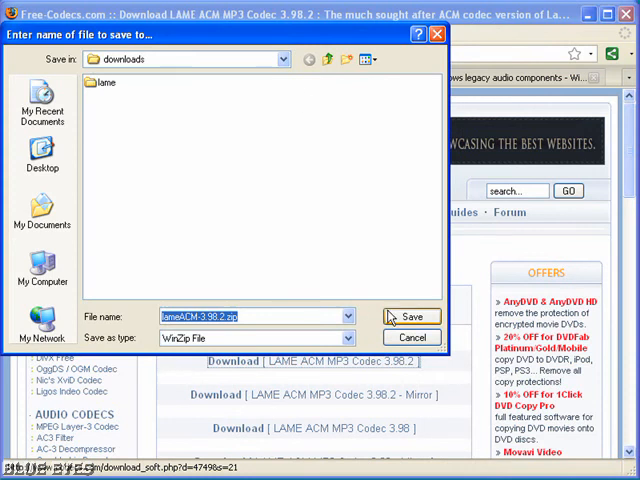
click(410, 316)
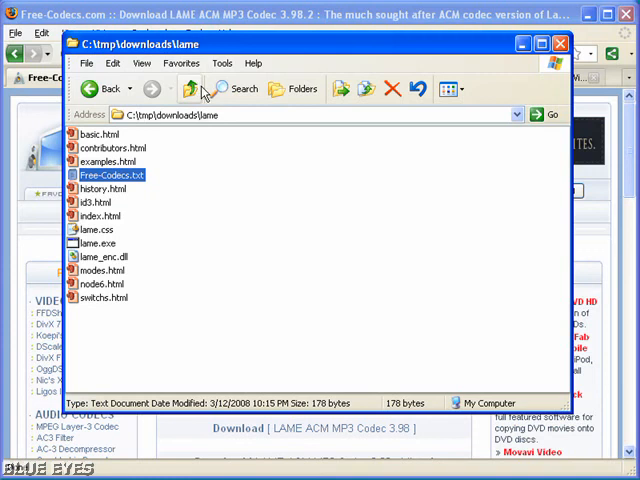
Open lameACM-3.98.2.zip in WinZip, accept the evaluation notice, and start extraction.
click(194, 87)
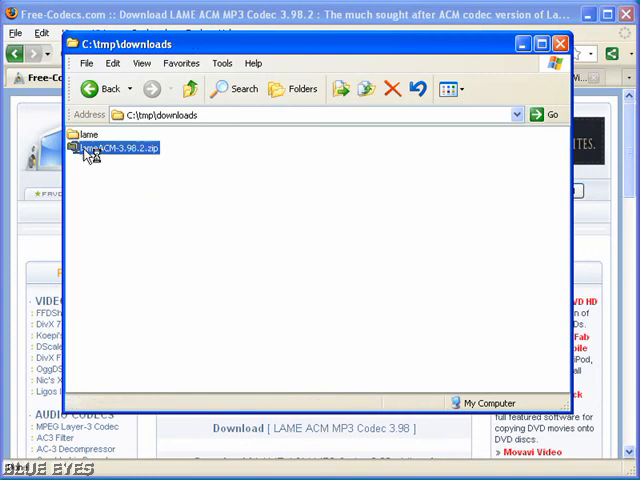
double_click(118, 148)
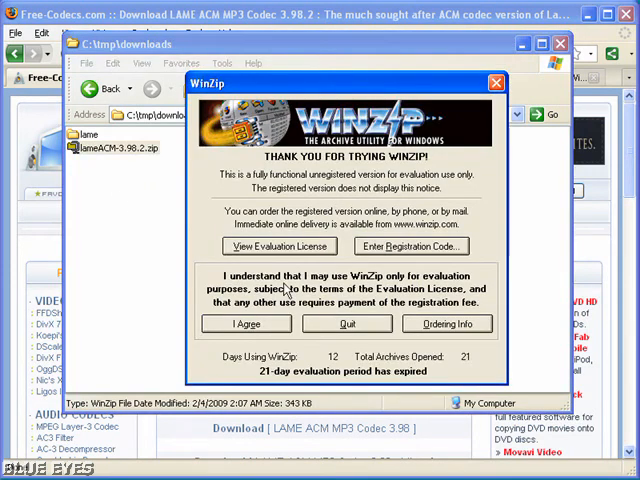
click(245, 323)
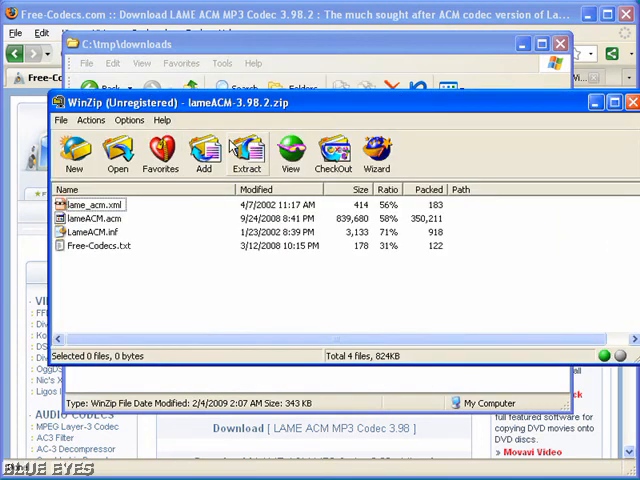
click(245, 150)
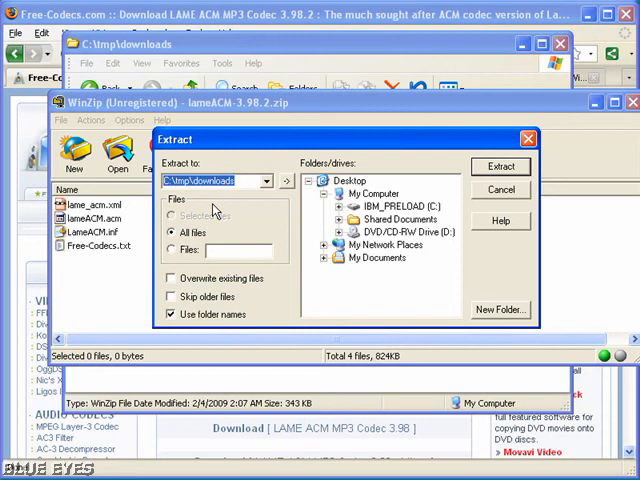
Extract into a new lameACM folder under C:\tmp\downloads.
click(171, 314)
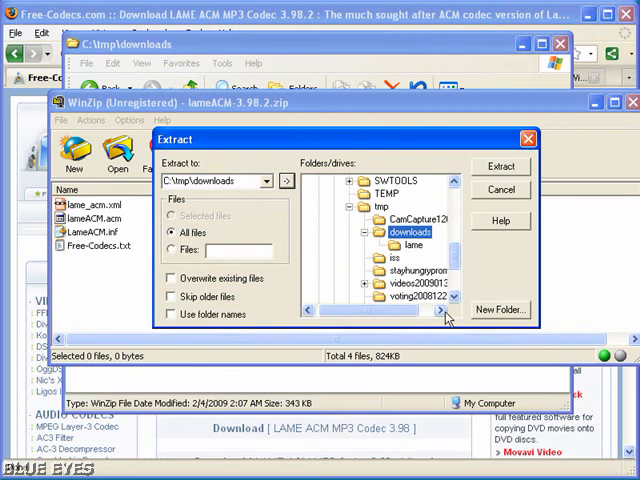
click(502, 310)
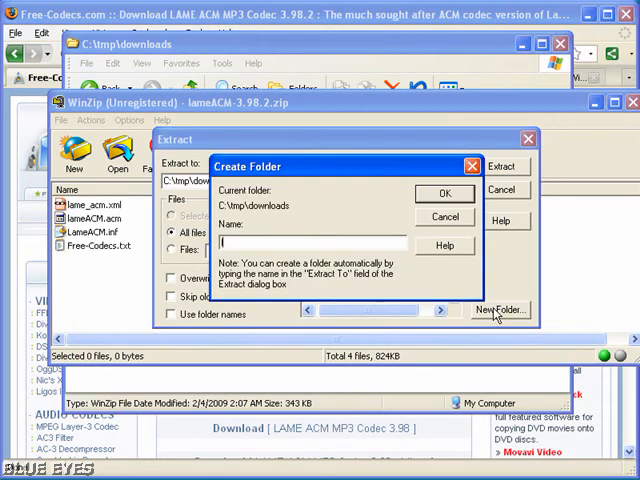
text(lameACM)
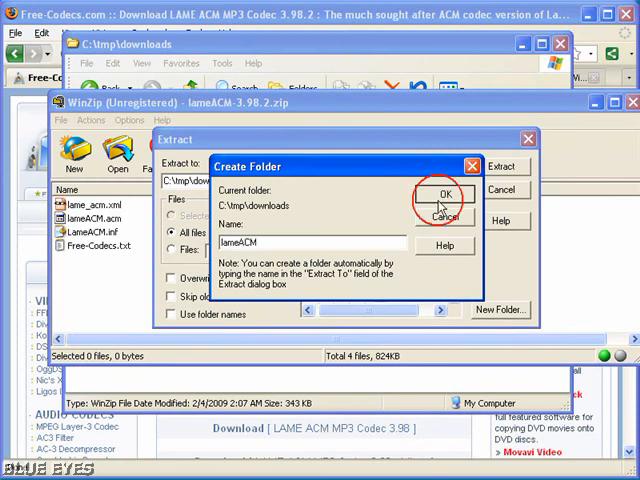
click(446, 191)
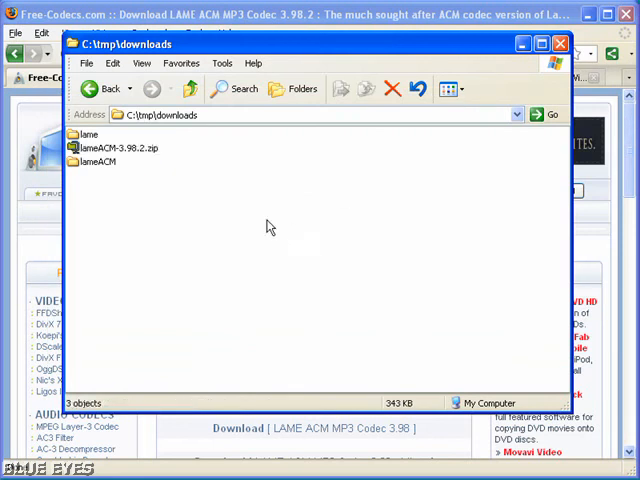
Open LameACM.inf from the lameACM folder in Notepad and scroll through it.
double_click(97, 161)
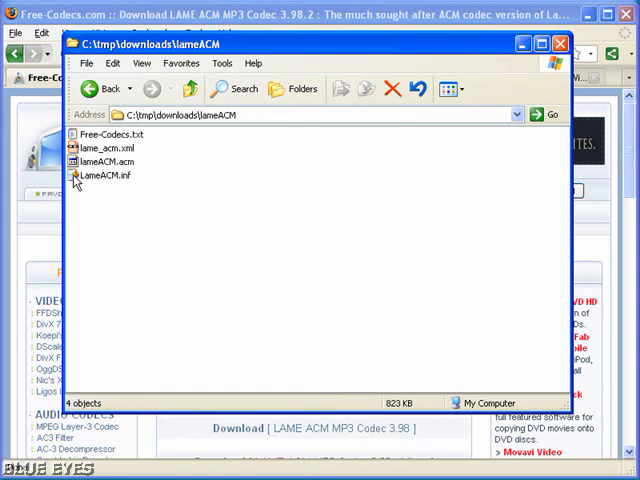
double_click(108, 175)
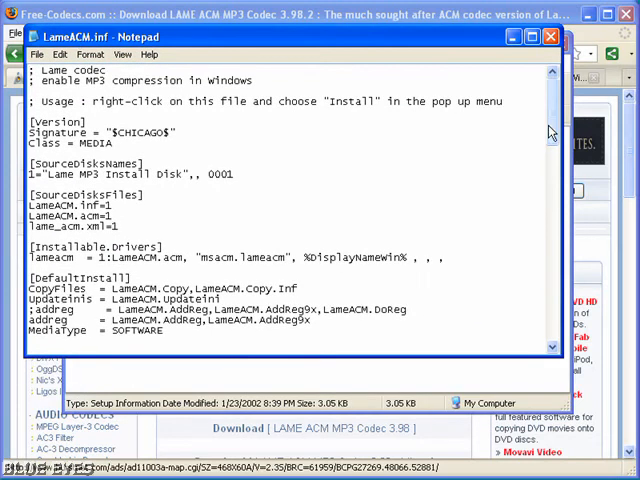
scroll(down, 3)
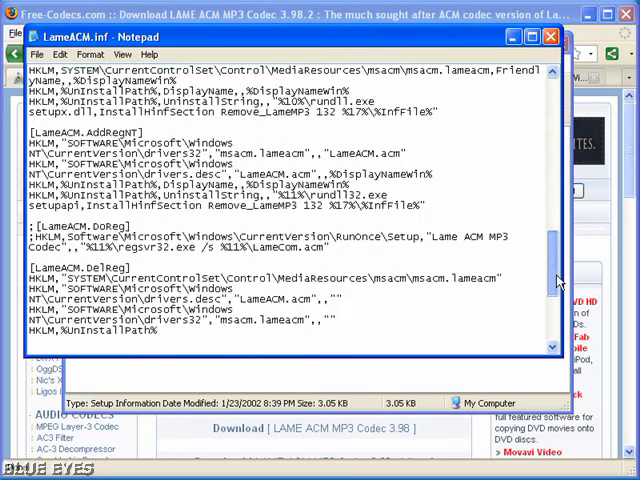
scroll(down, 3)
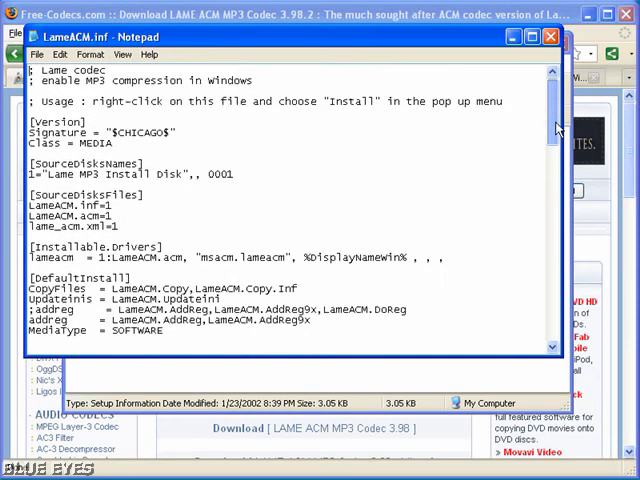
scroll(down, 3)
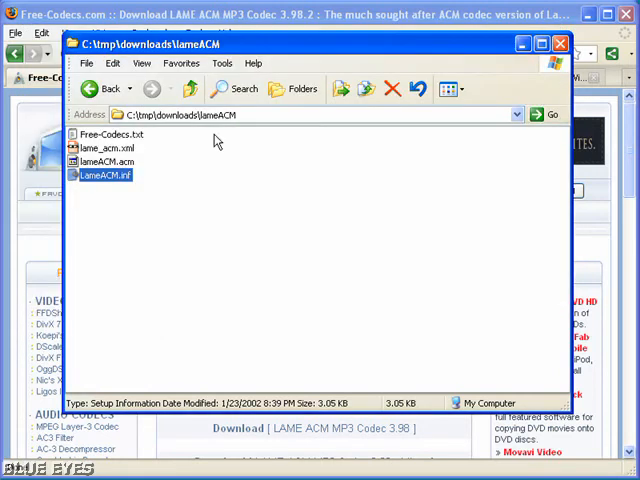
Install the codec from LameACM.inf via its right-click Install command.
right_click(102, 175)
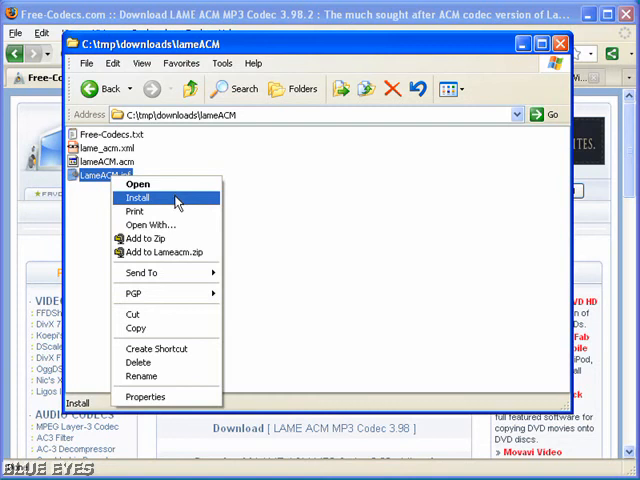
mouse_move(183, 205)
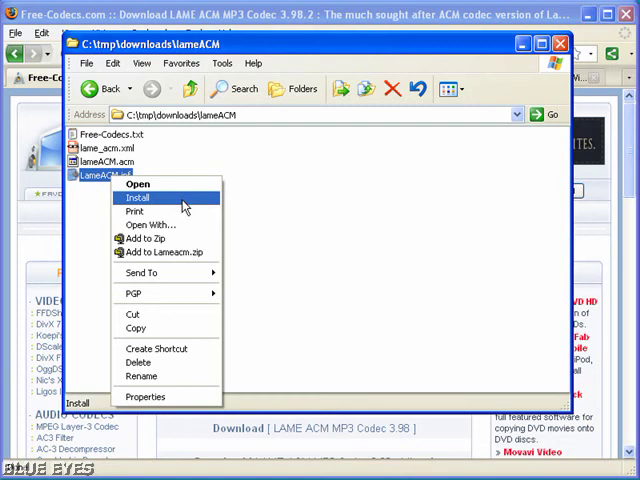
mouse_move(190, 205)
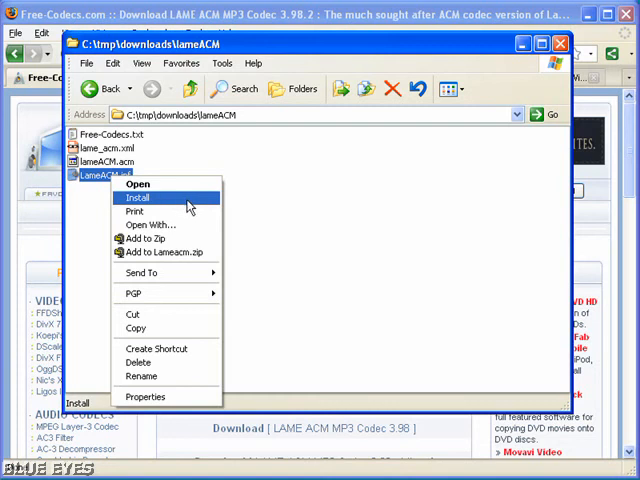
mouse_move(196, 204)
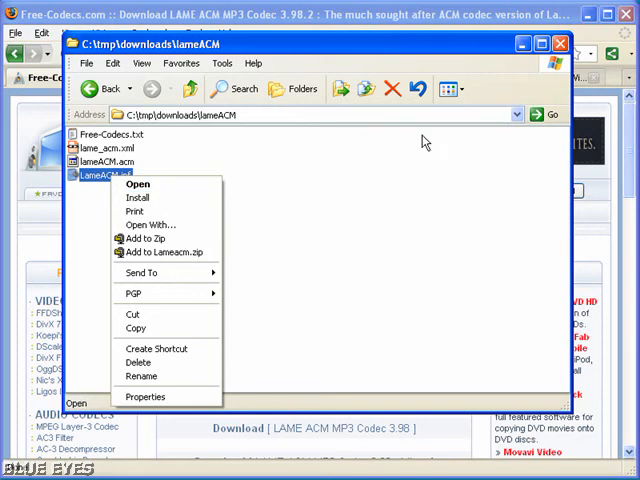
click(422, 220)
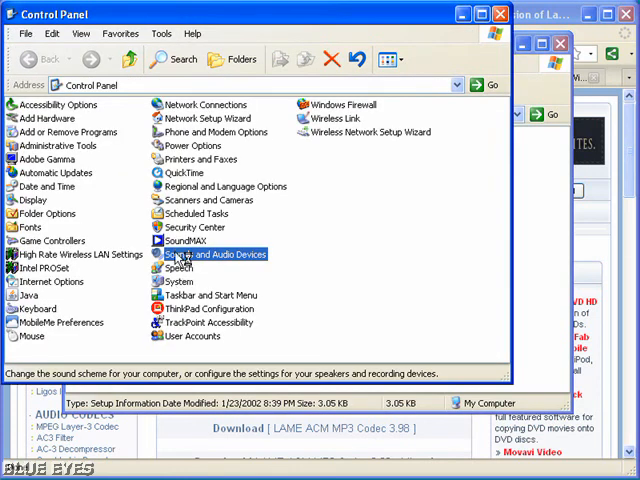
Open Audio Codecs properties from the Hardware tab of Sounds and Audio Devices.
double_click(199, 255)
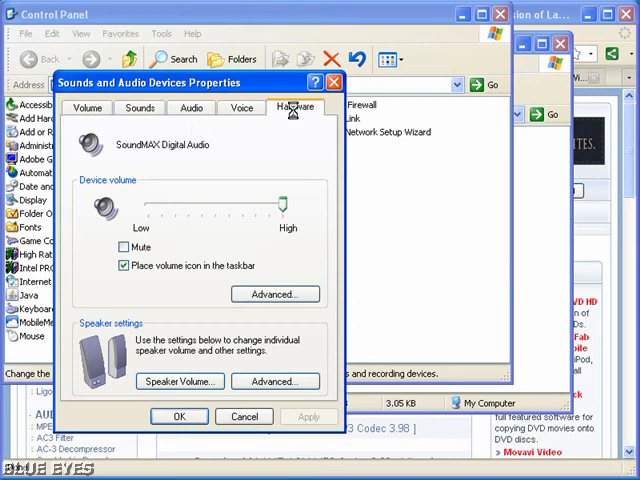
click(294, 107)
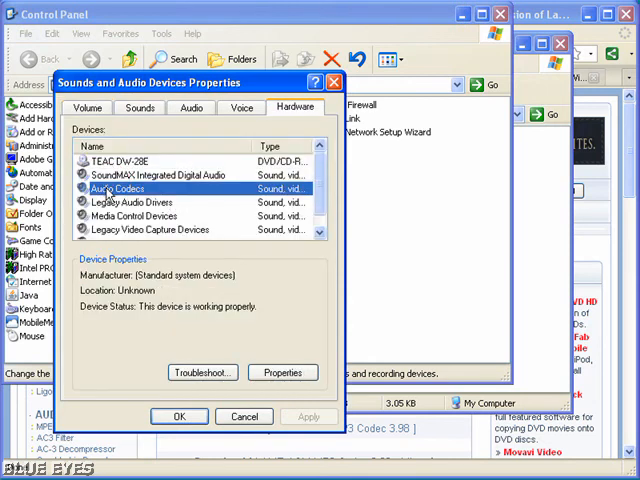
mouse_move(104, 188)
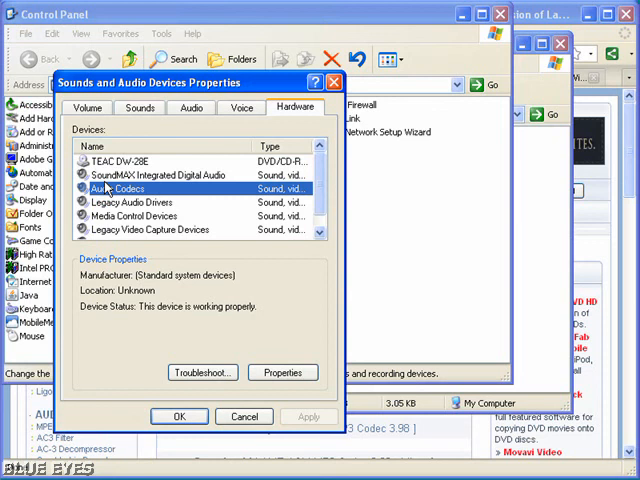
click(283, 372)
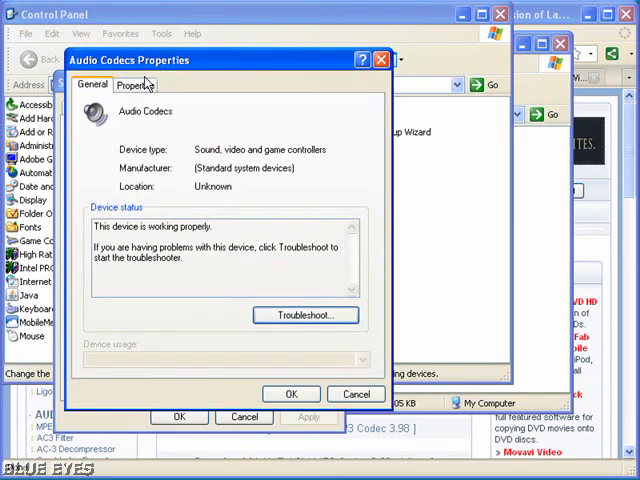
View the Audio Codecs list, find Lame ACM MP3 Codec, and disable Fraunhofer IIS MPEG Layer-3.
click(140, 87)
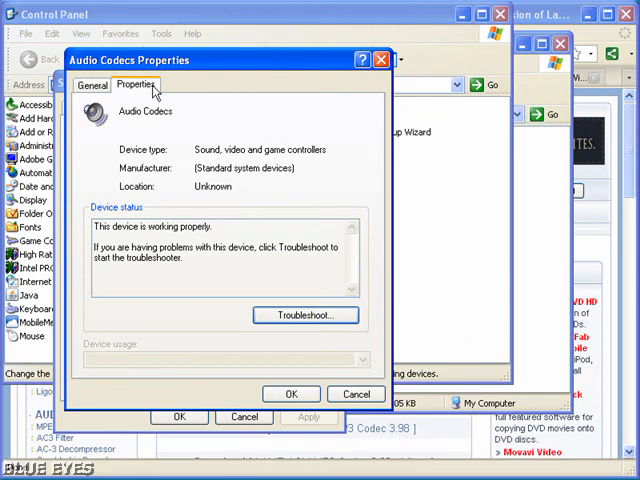
click(135, 86)
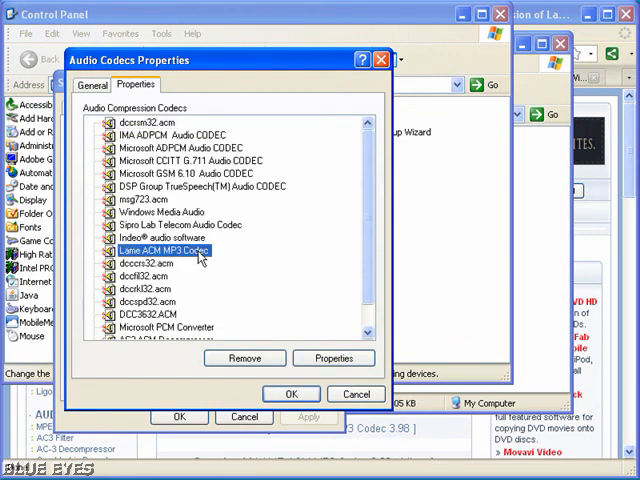
mouse_move(352, 280)
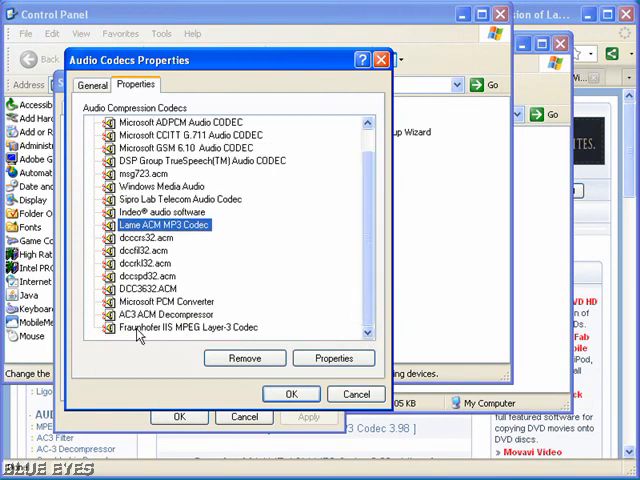
click(334, 358)
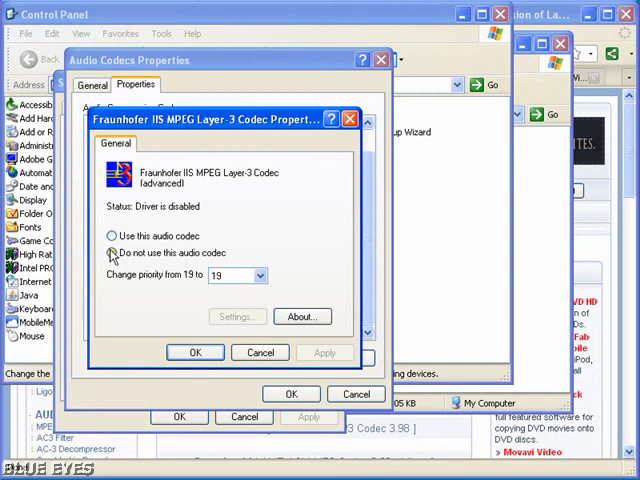
click(111, 252)
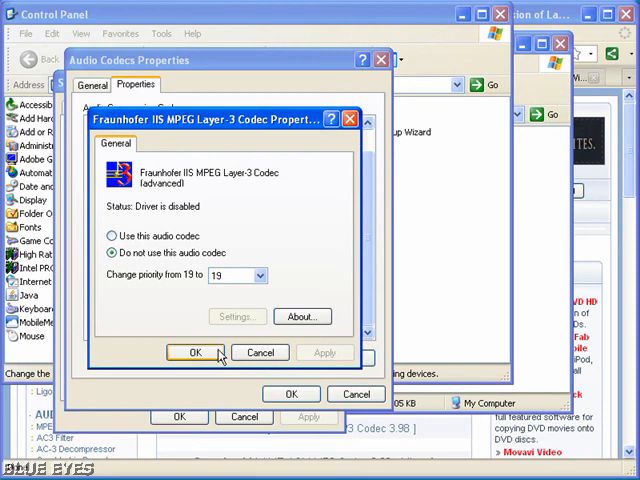
mouse_move(128, 276)
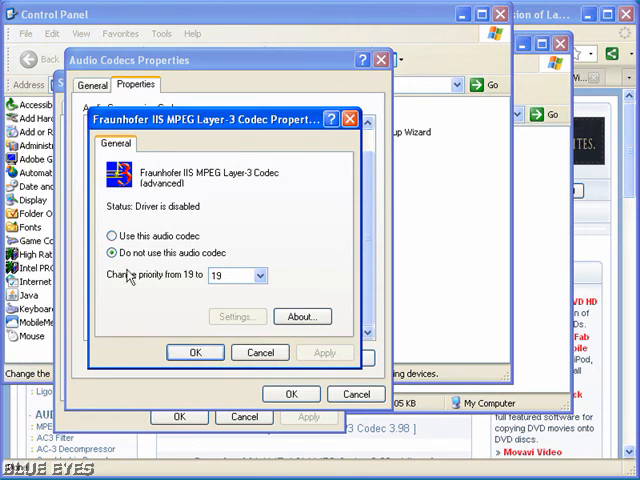
mouse_move(240, 185)
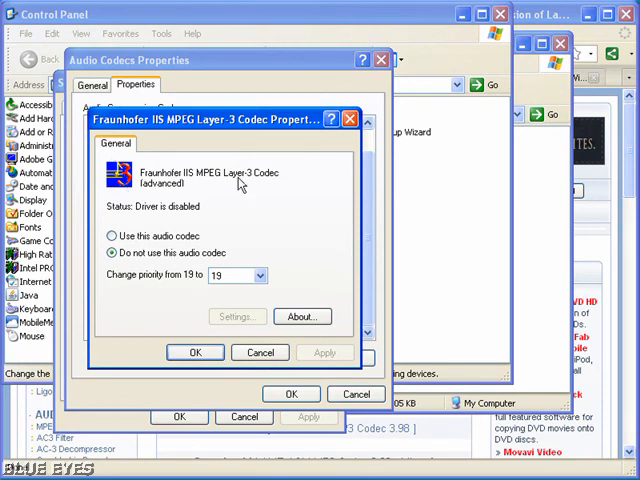
mouse_move(183, 290)
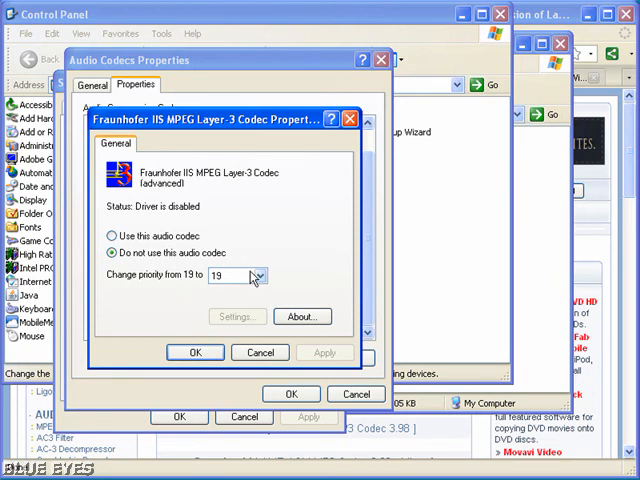
click(195, 352)
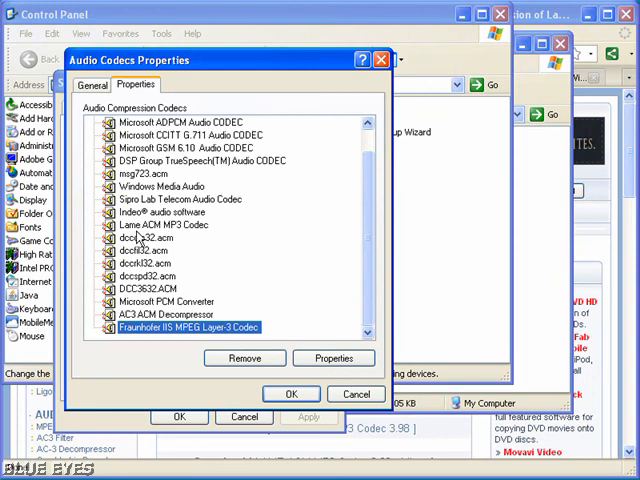
Review the Lame ACM MP3 Codec's properties and encoding settings, then close its dialog.
click(334, 358)
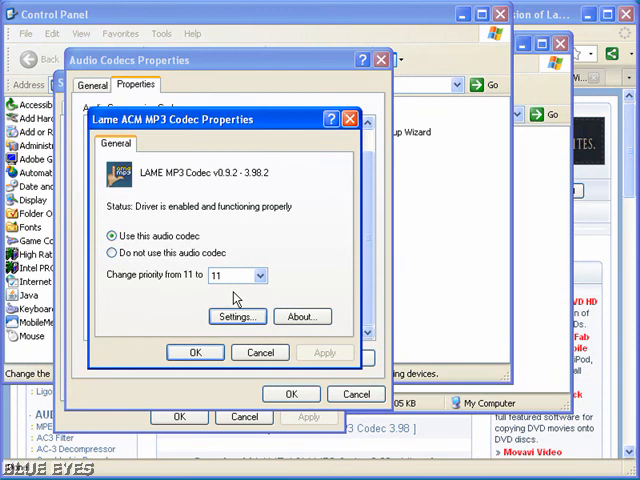
click(301, 316)
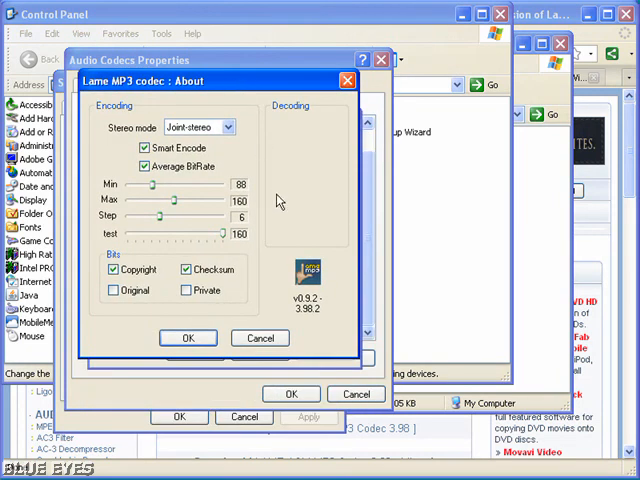
mouse_move(268, 196)
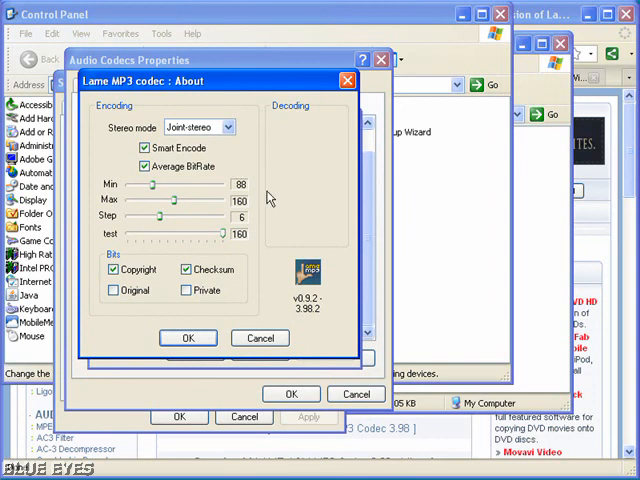
mouse_move(302, 247)
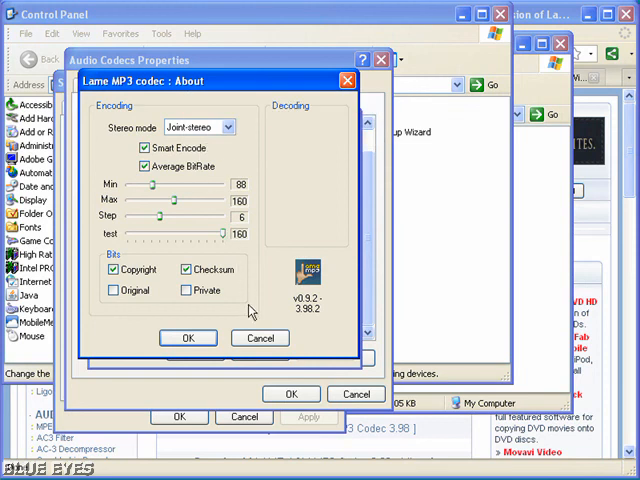
mouse_move(252, 203)
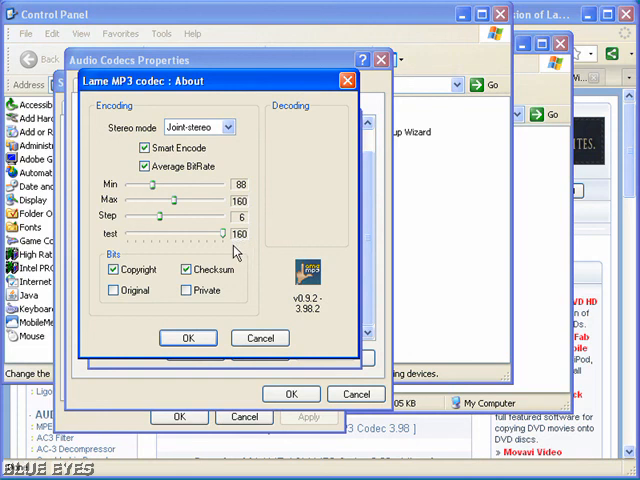
mouse_move(115, 293)
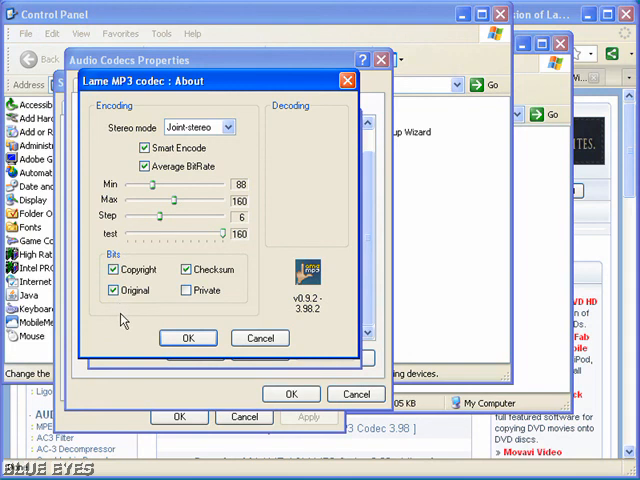
mouse_move(230, 338)
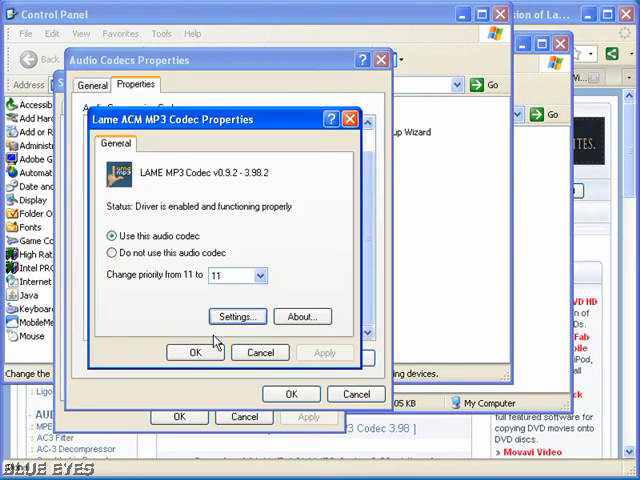
click(195, 352)
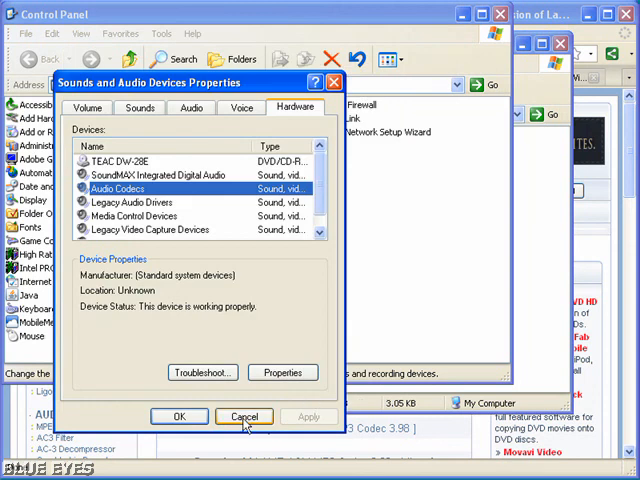
Close Sounds and Audio Devices and start Produce Video As from Camtasia's File menu.
click(245, 417)
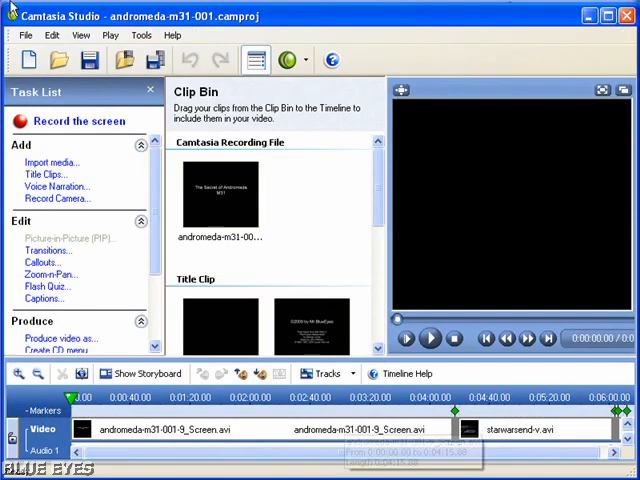
click(27, 36)
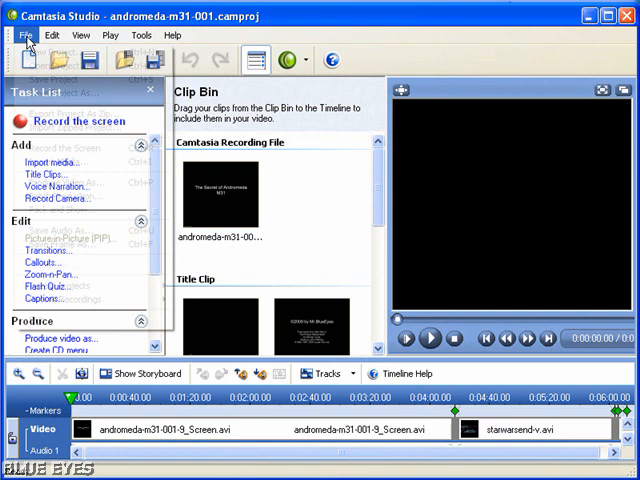
click(28, 37)
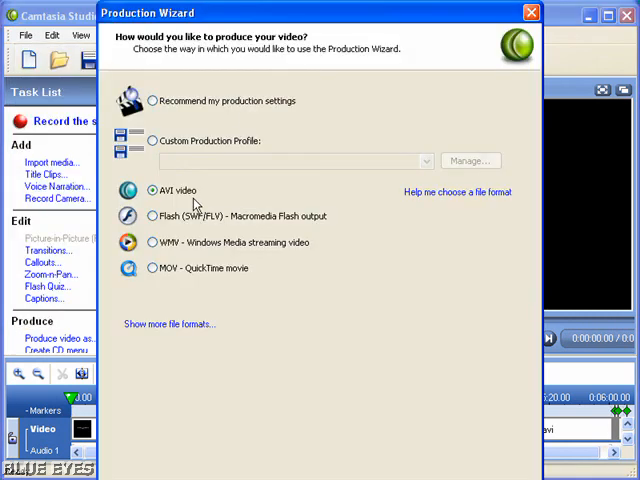
Choose AVI output and pick Lame MP3 attributes 44.1 kHz, 128 kbps CBR stereo.
click(153, 190)
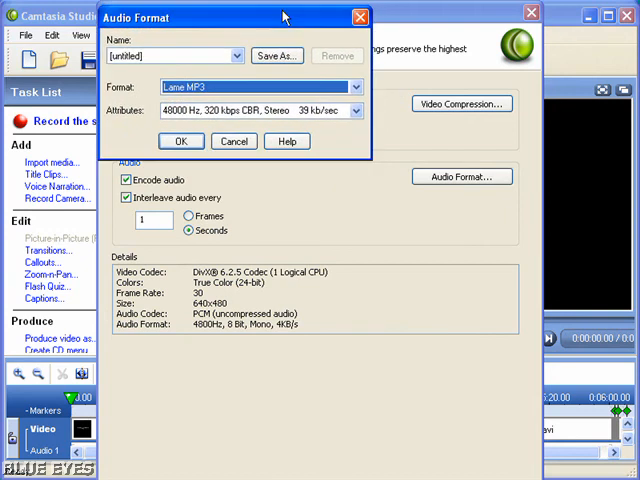
click(355, 110)
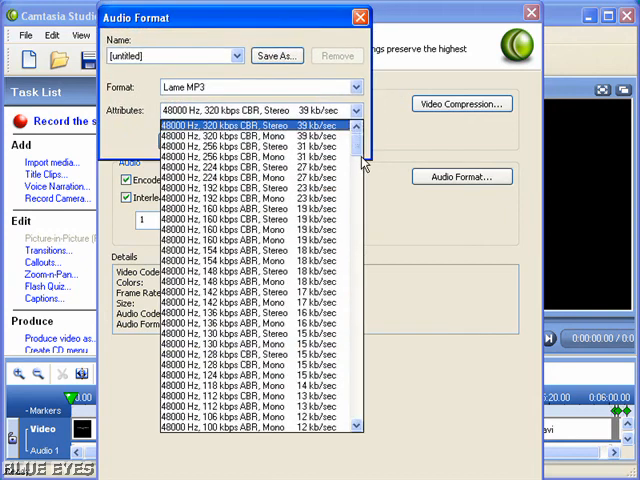
scroll(down, 3)
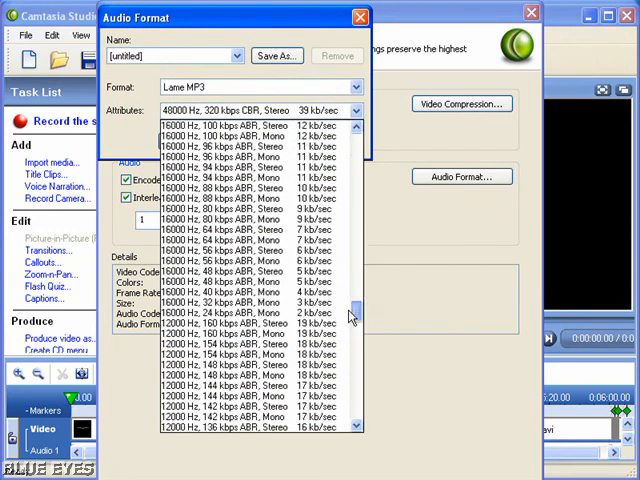
scroll(down, 3)
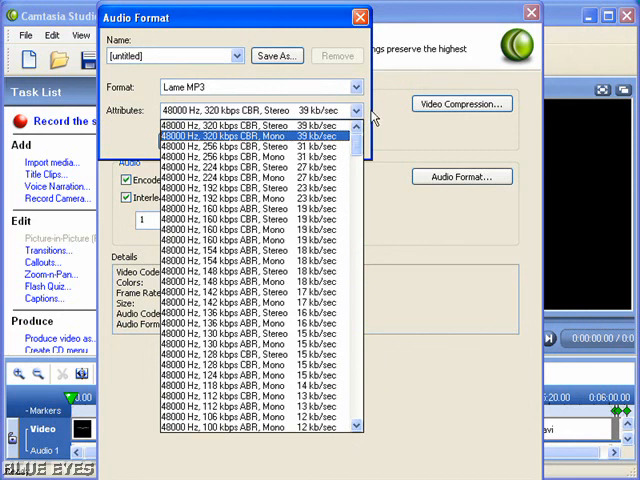
scroll(down, 3)
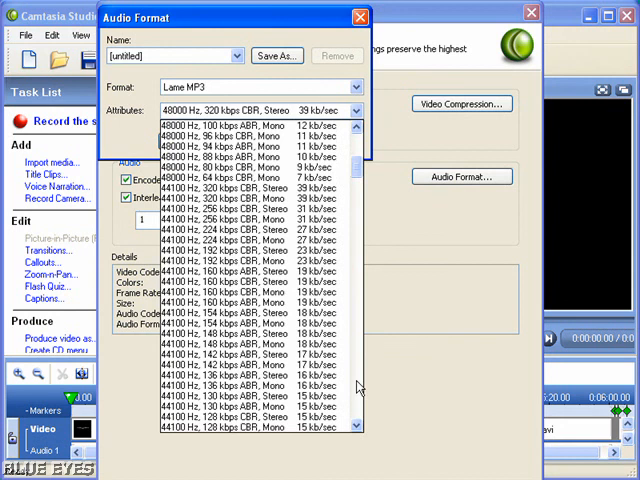
click(240, 189)
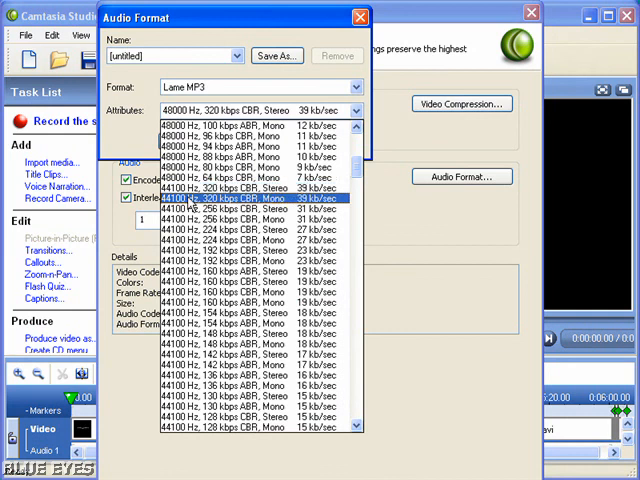
click(255, 188)
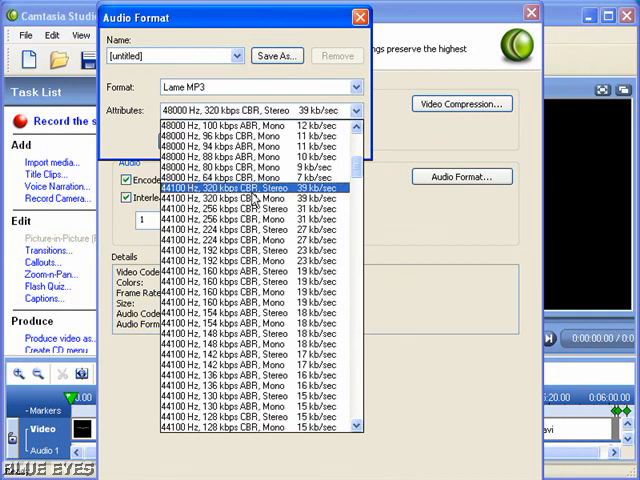
click(250, 198)
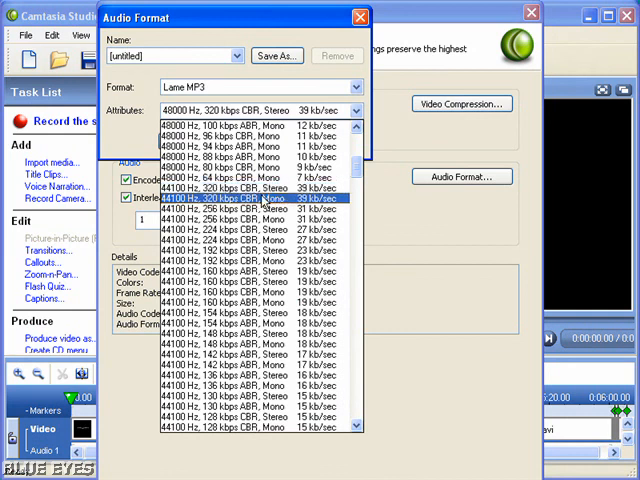
click(250, 356)
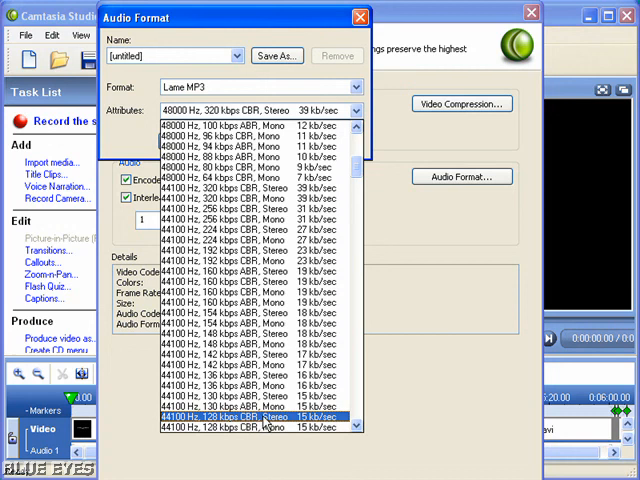
click(260, 419)
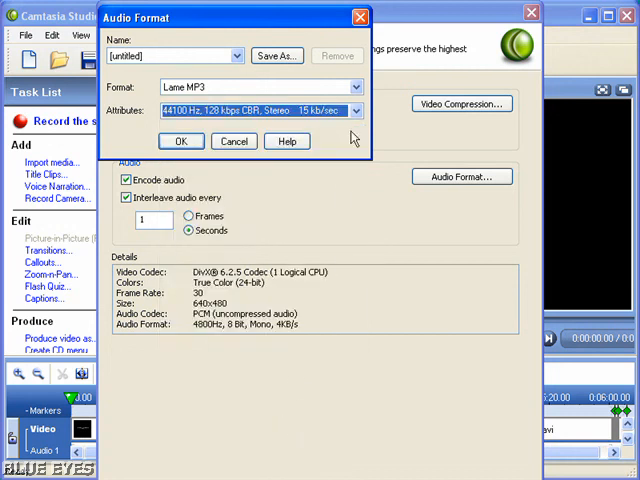
Recheck the 44.1 kHz, 128 kbps CBR stereo attributes and confirm the Lame MP3 format.
click(354, 110)
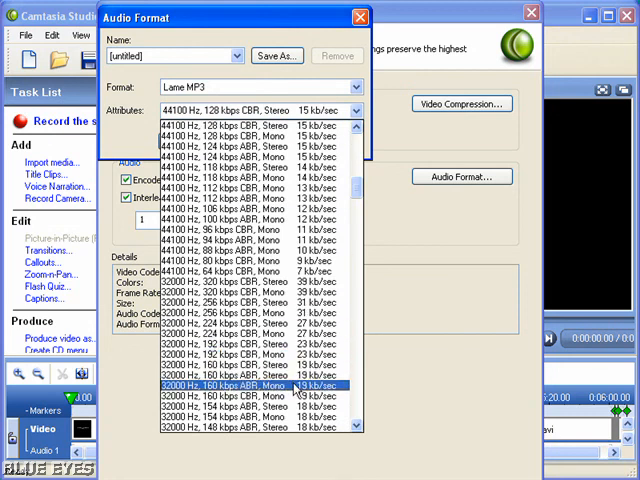
click(250, 123)
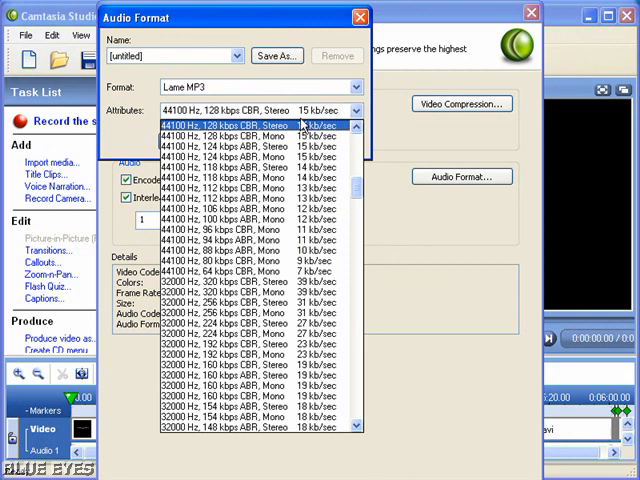
click(245, 120)
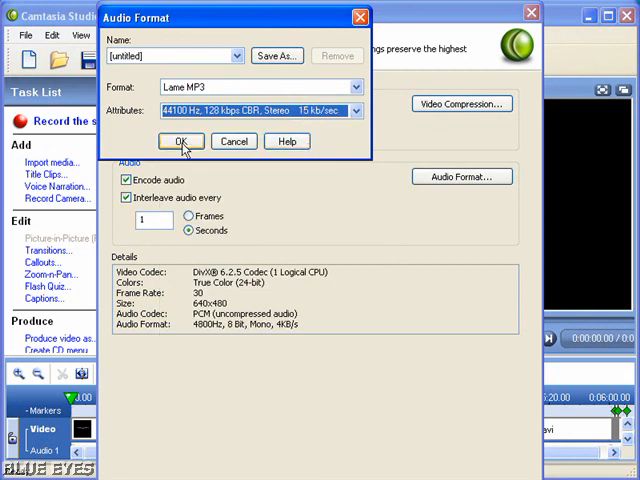
click(182, 141)
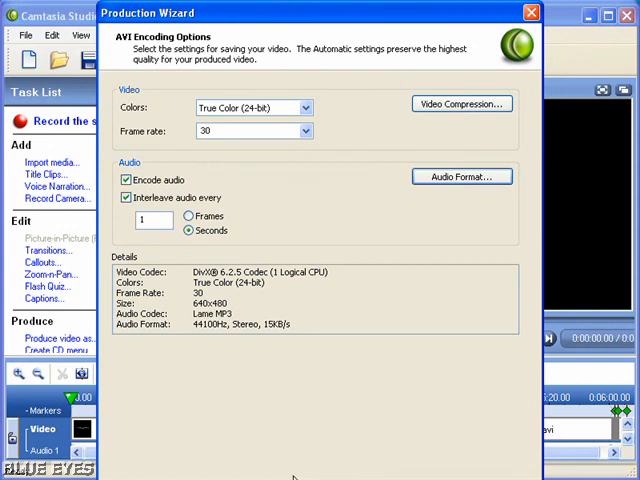